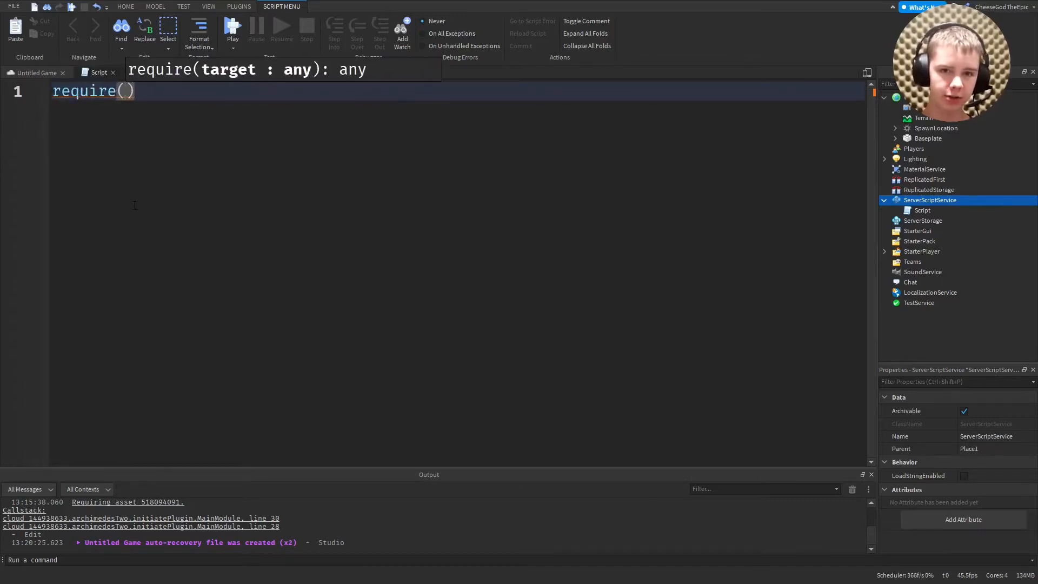
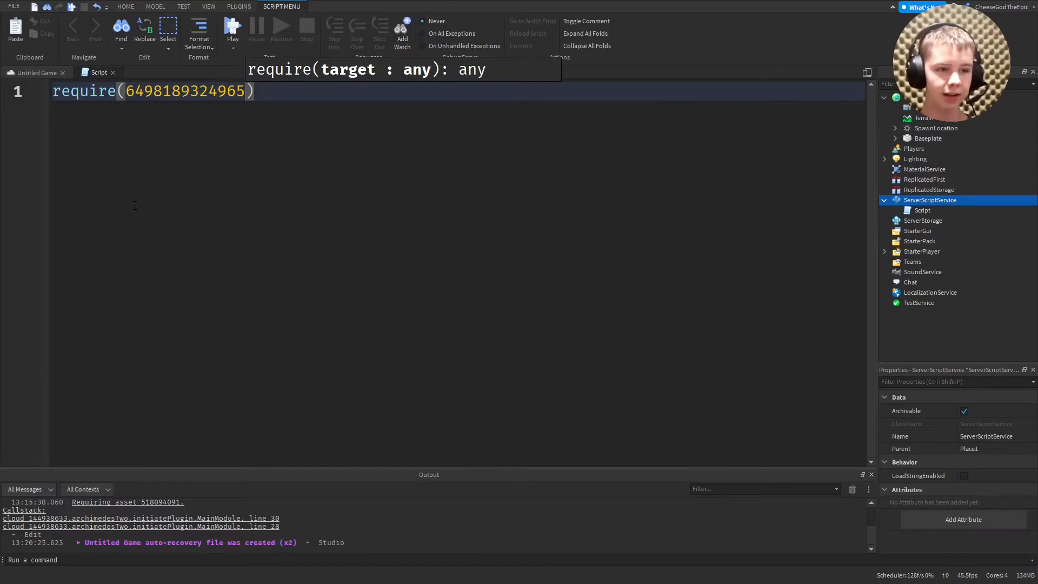
triple_click(152, 91)
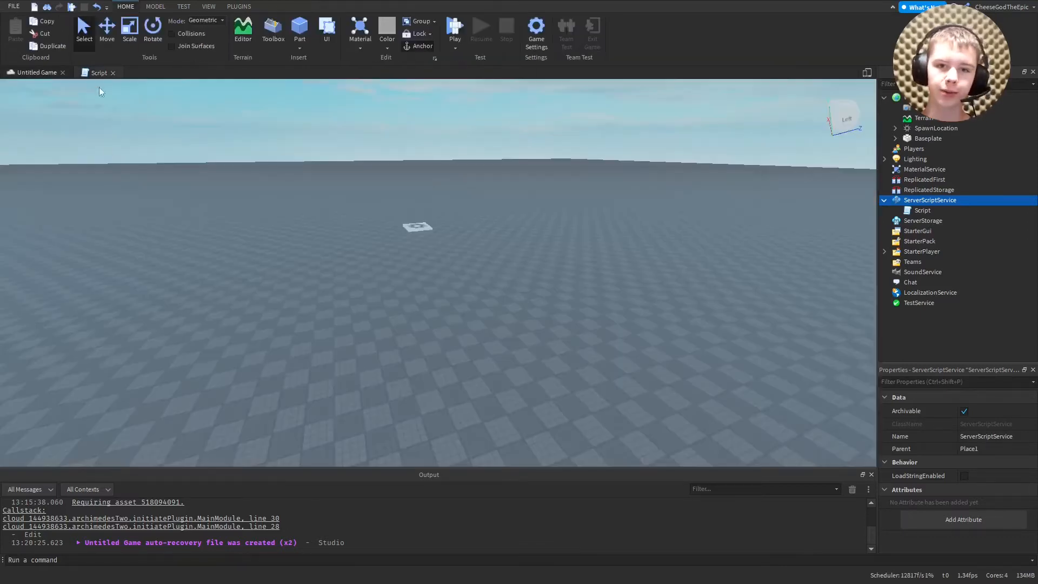
left_click(98, 73)
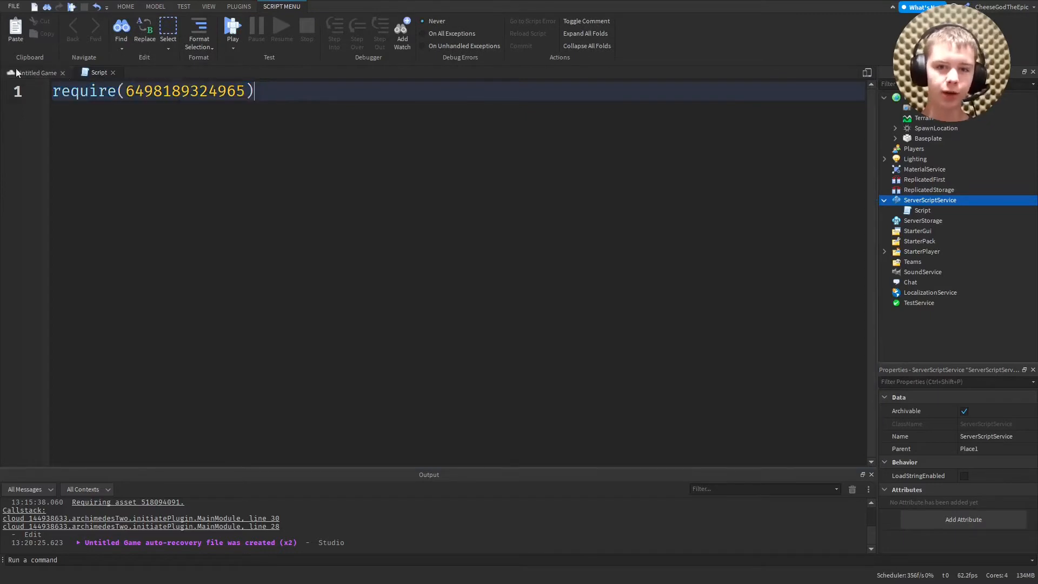
left_click(125, 7)
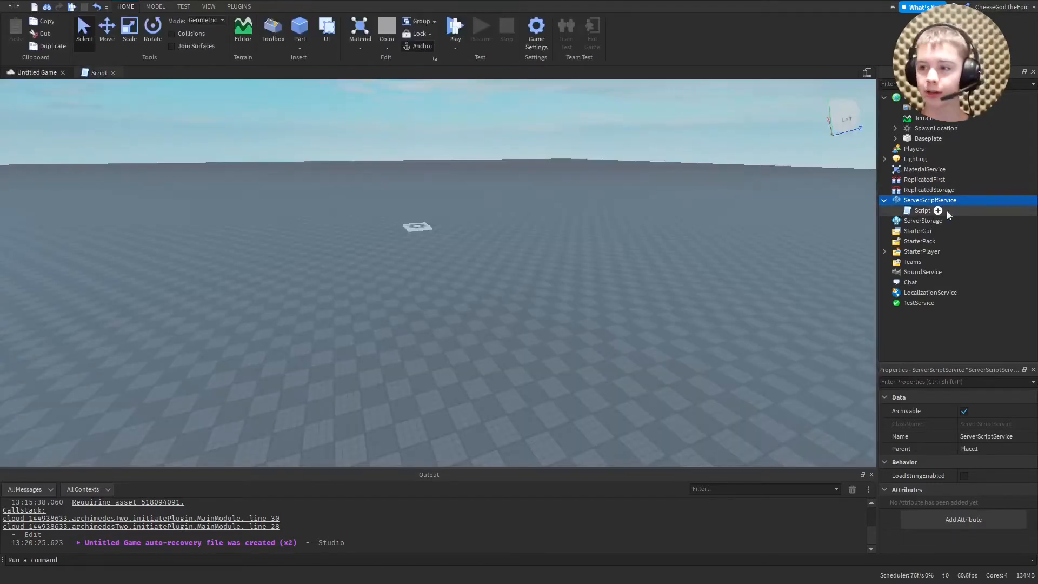
double_click(922, 210)
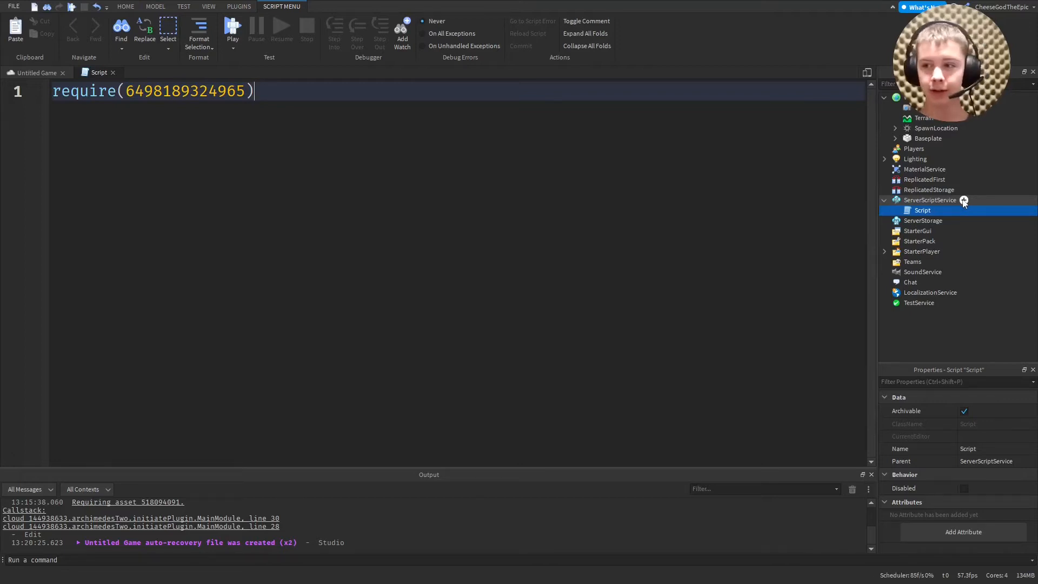
left_click(930, 199)
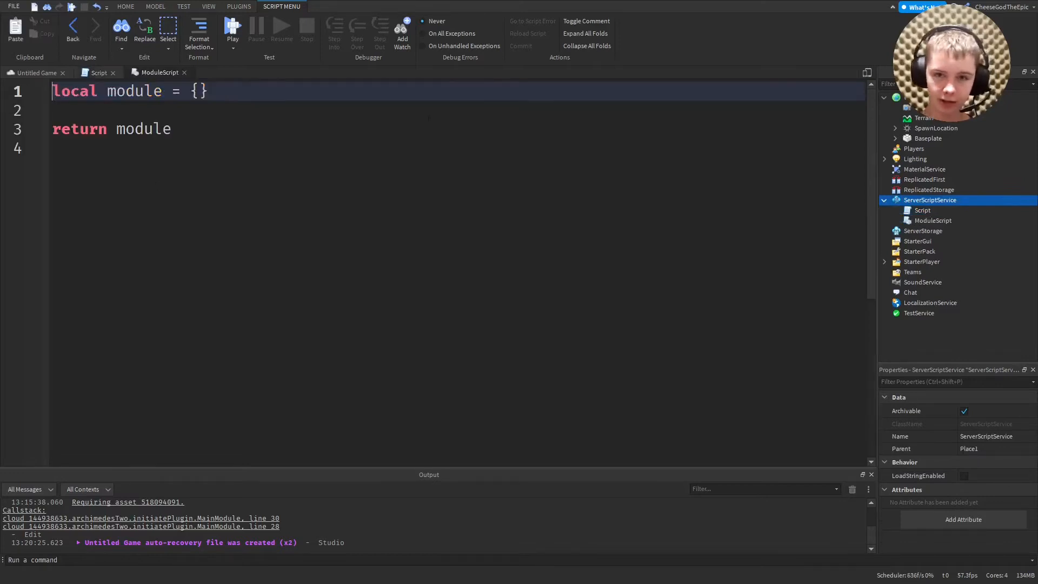
Rename the new ModuleScript to MainModule
left_click(932, 220)
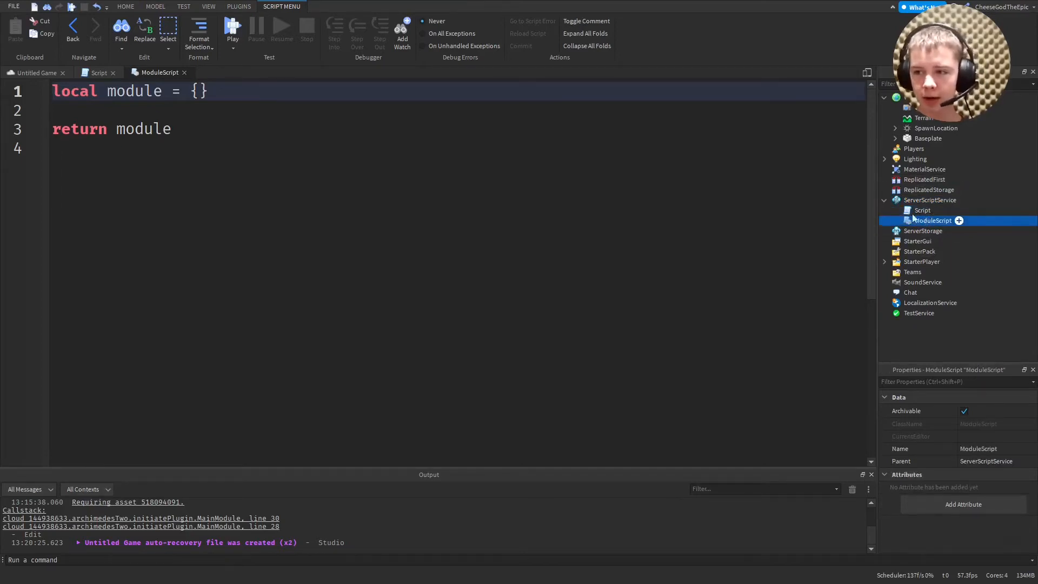
double_click(932, 220)
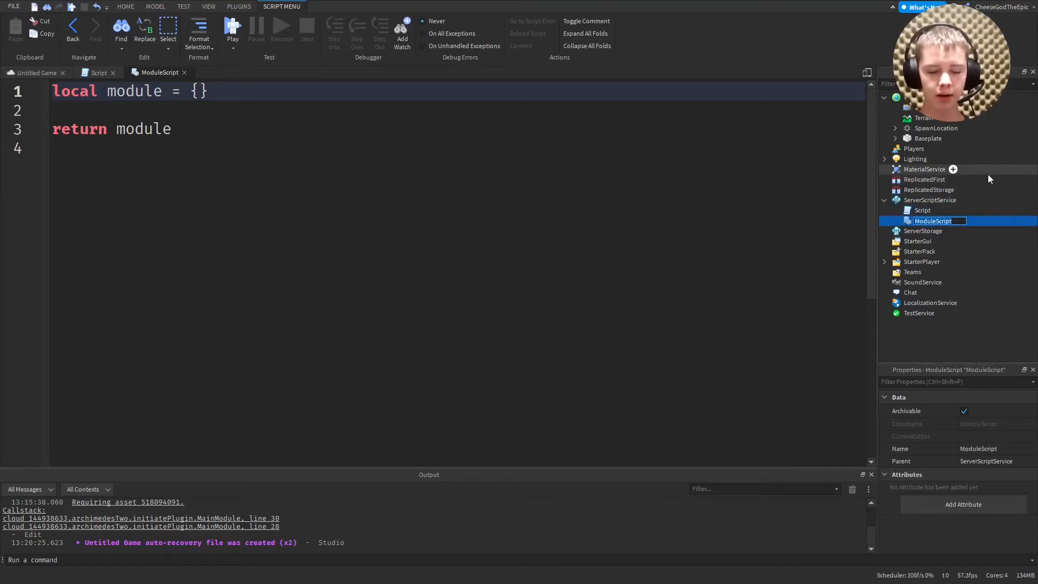
type("MainModule")
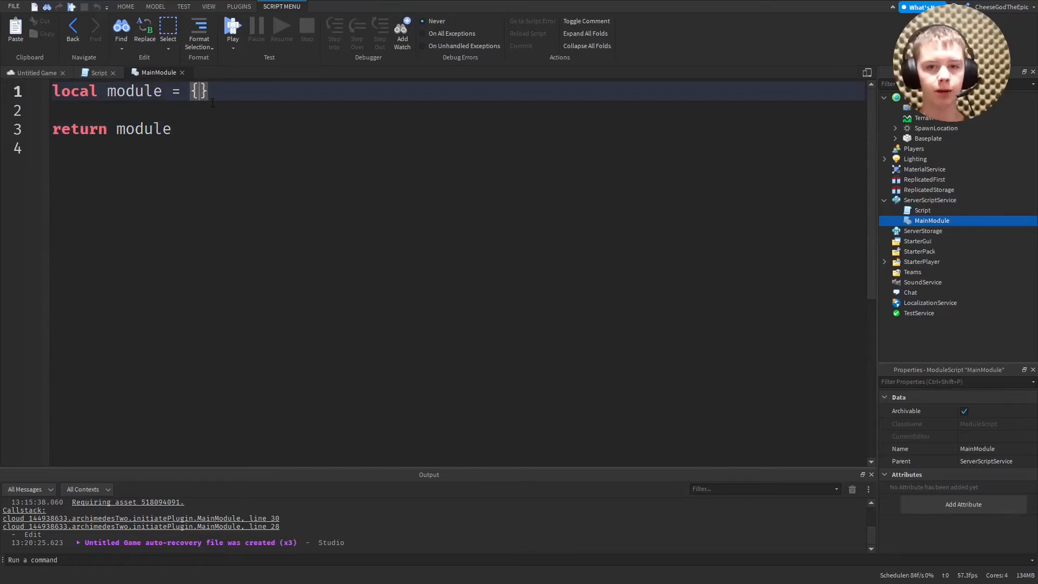
Add warn("YOUR GAME HAS BEEN HACKED!!!") inside the module table
type("warn()")
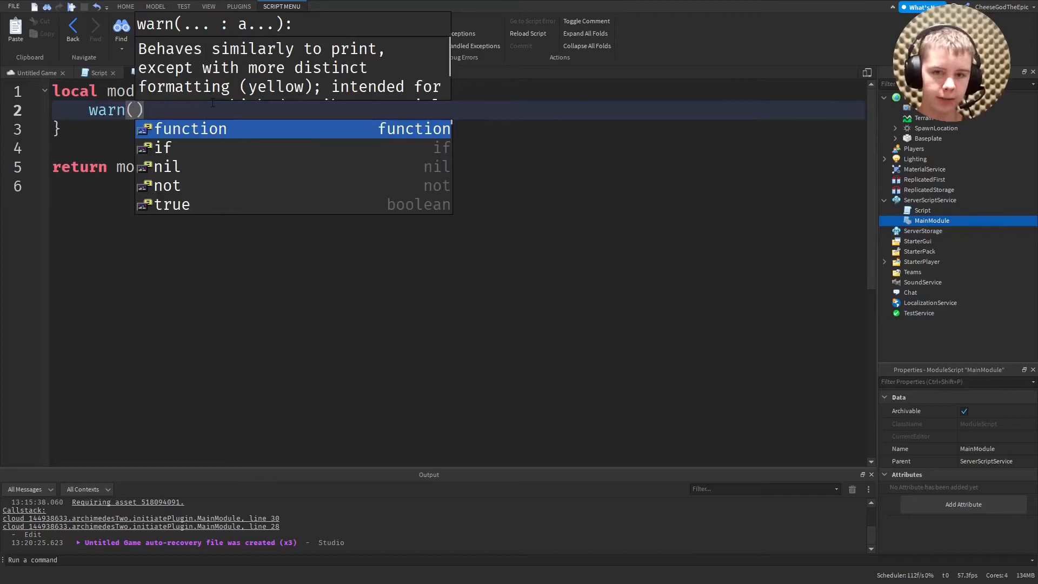
type("\"\"")
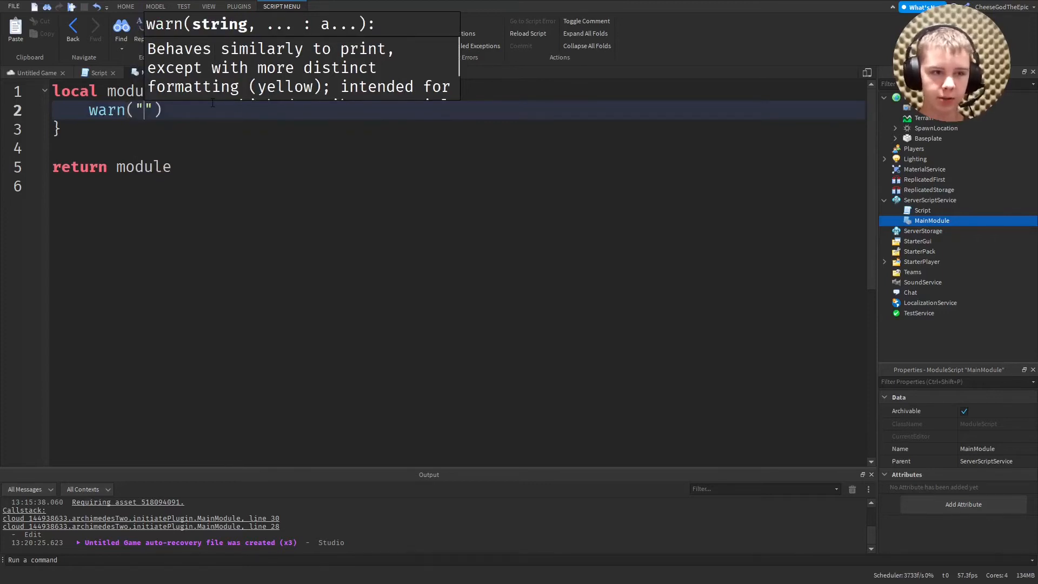
type("YOUR")
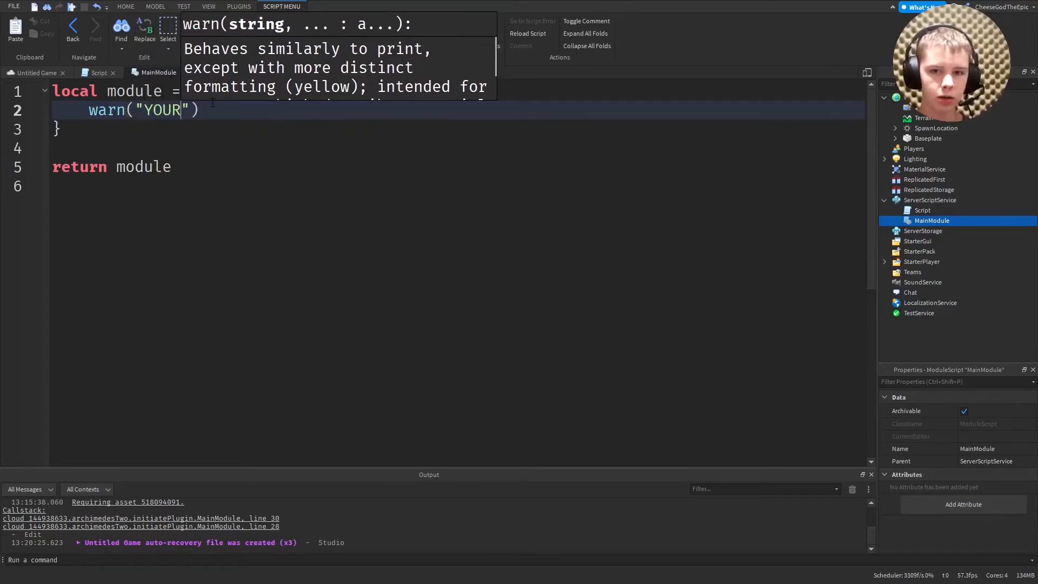
type("GAME HAS BEEN")
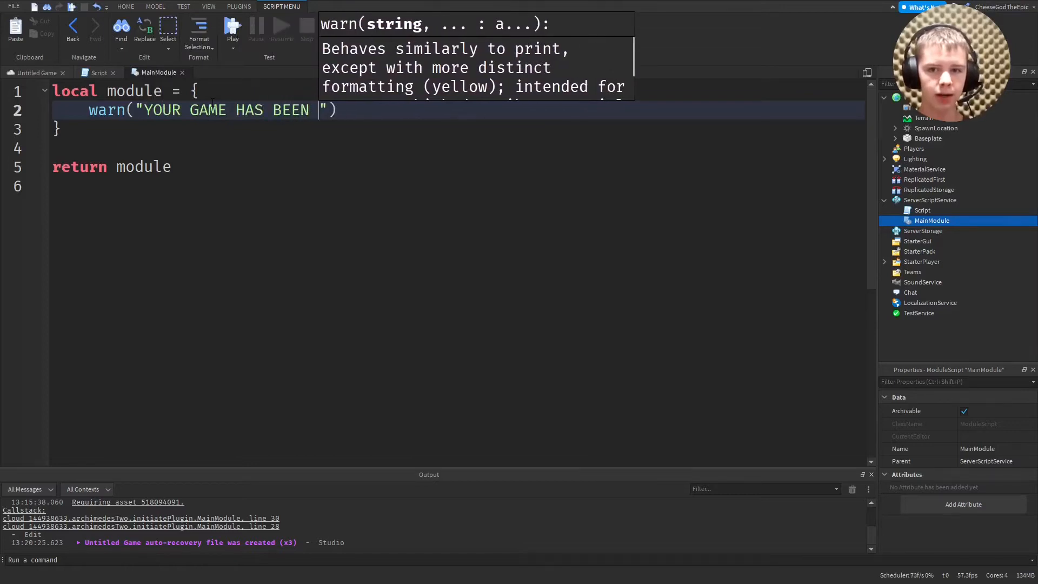
type("HACKED!!!")
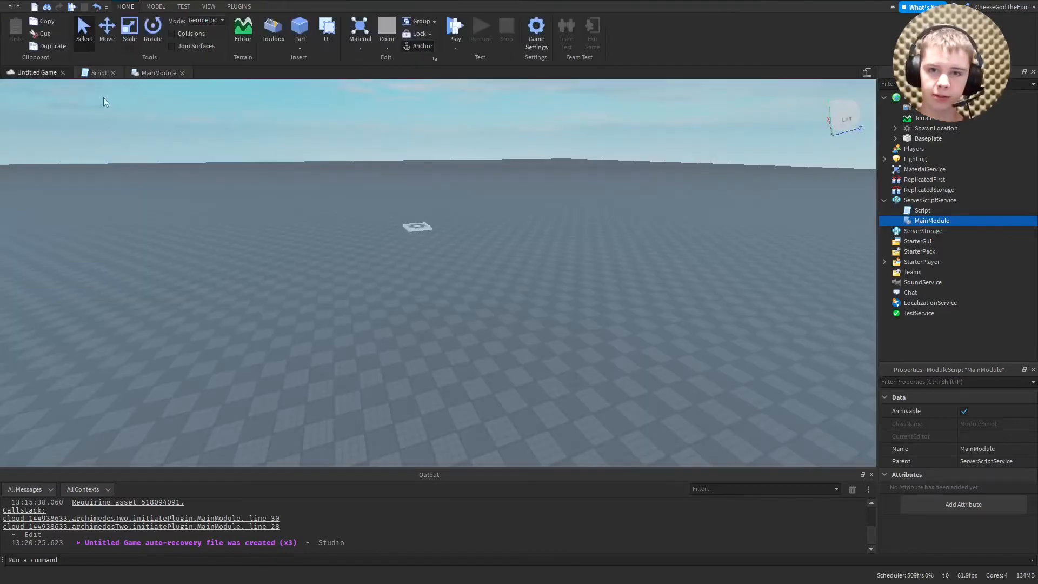
left_click(922, 210)
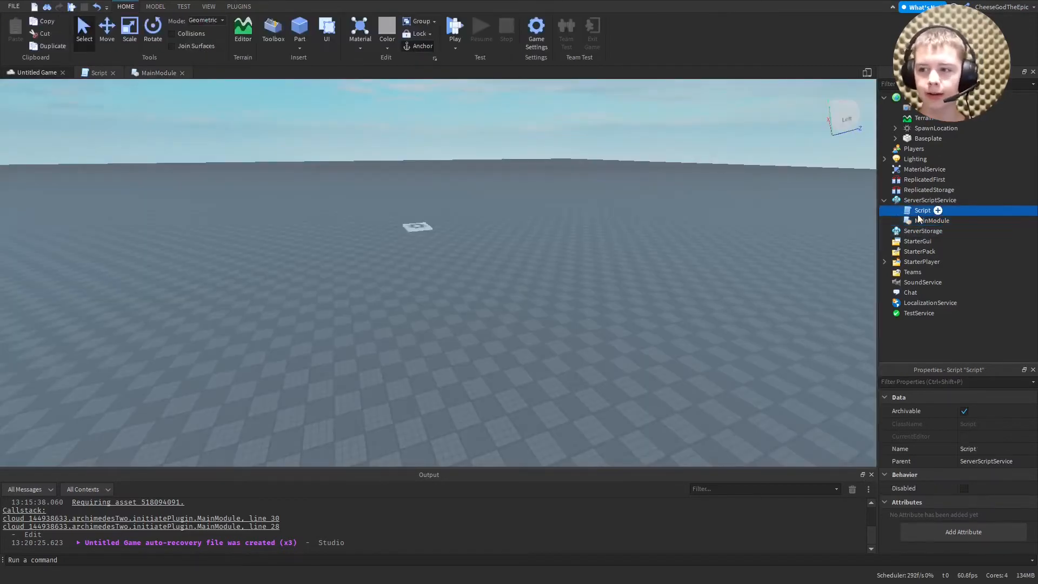
left_click(932, 220)
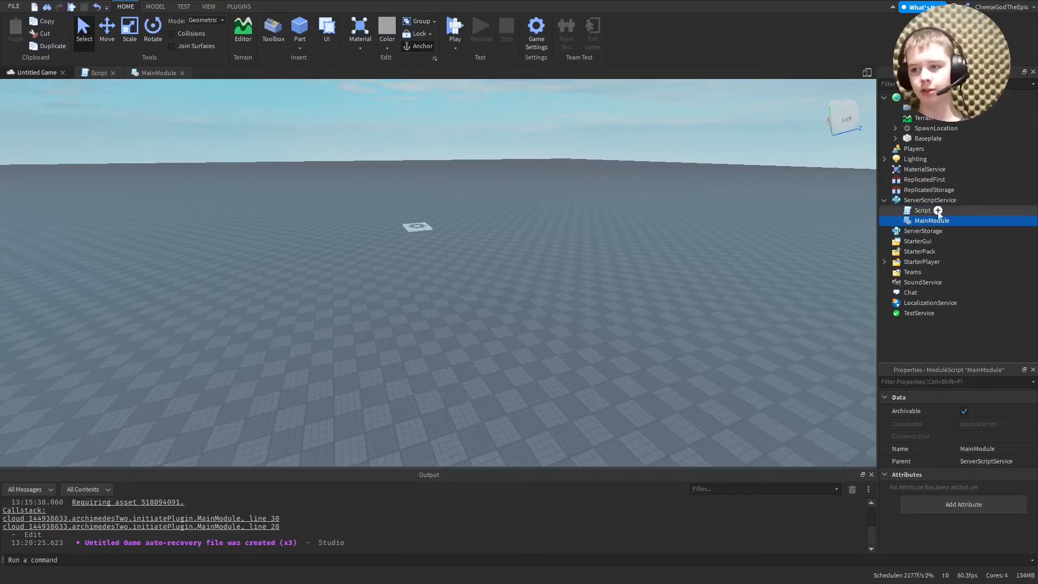
Publish MainModule to Roblox as an asset
right_click(932, 220)
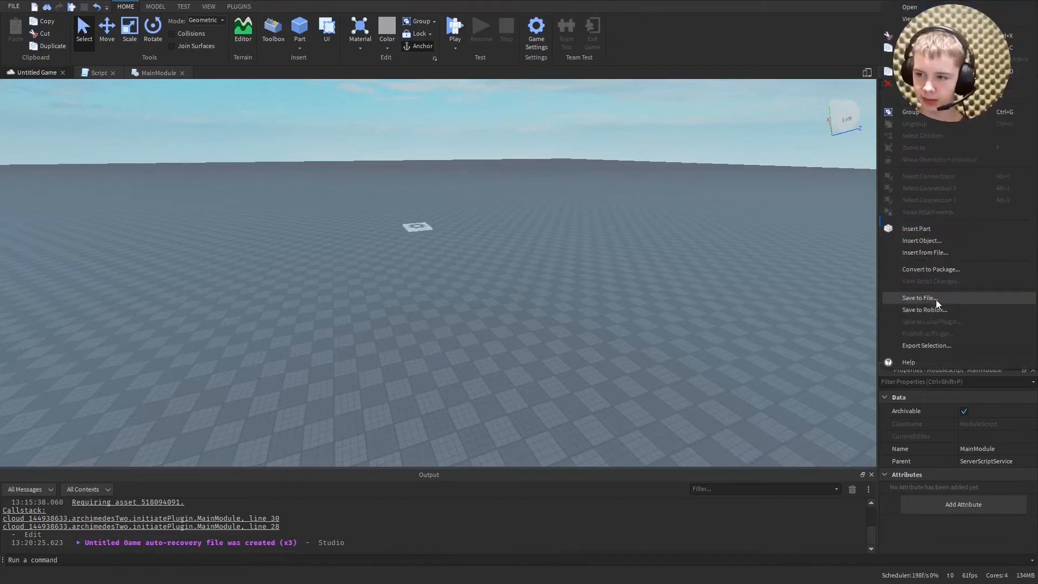
left_click(924, 309)
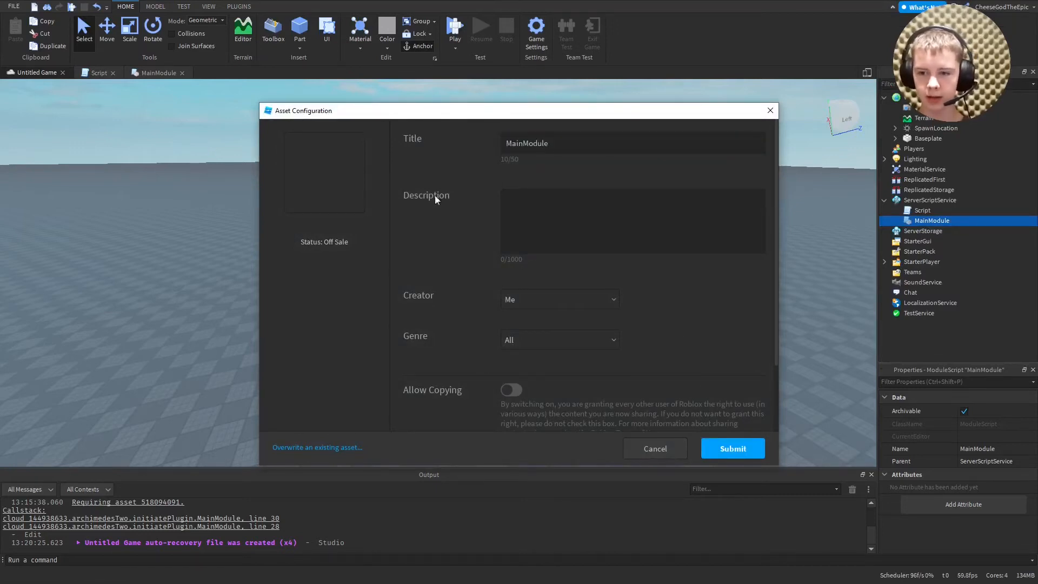
left_click(733, 447)
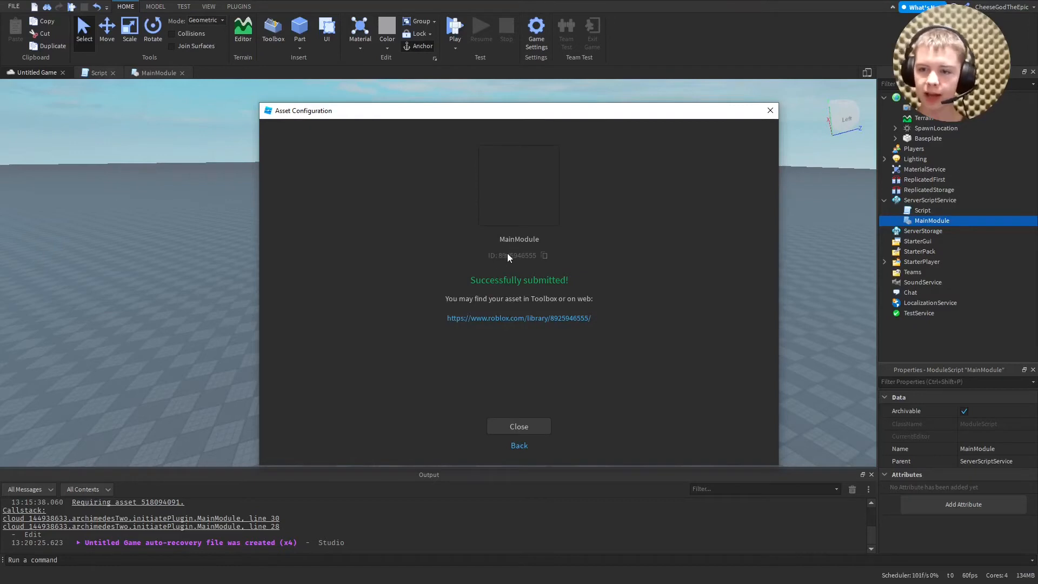
mouse_move(192, 97)
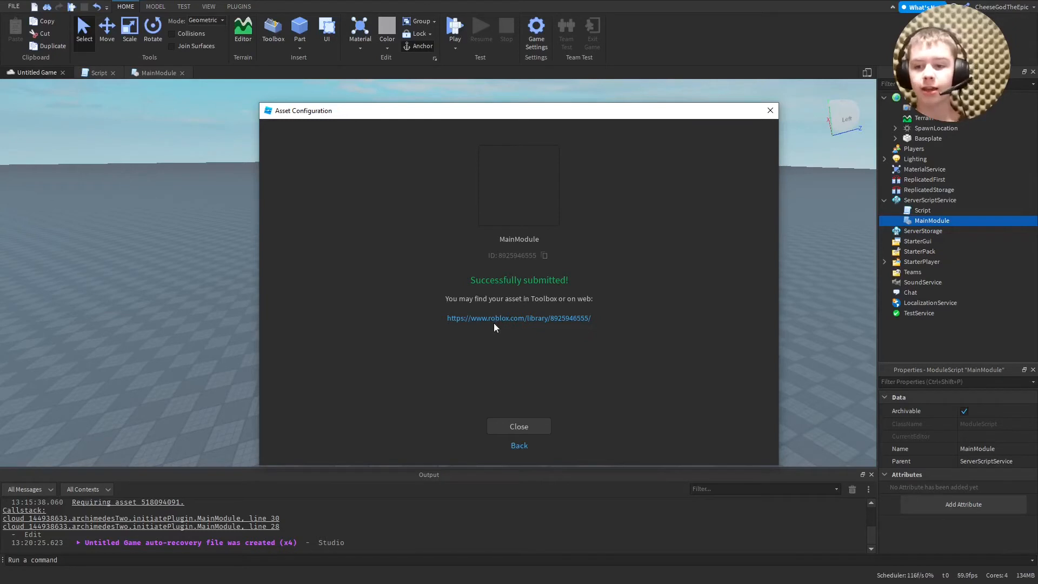
mouse_move(495, 320)
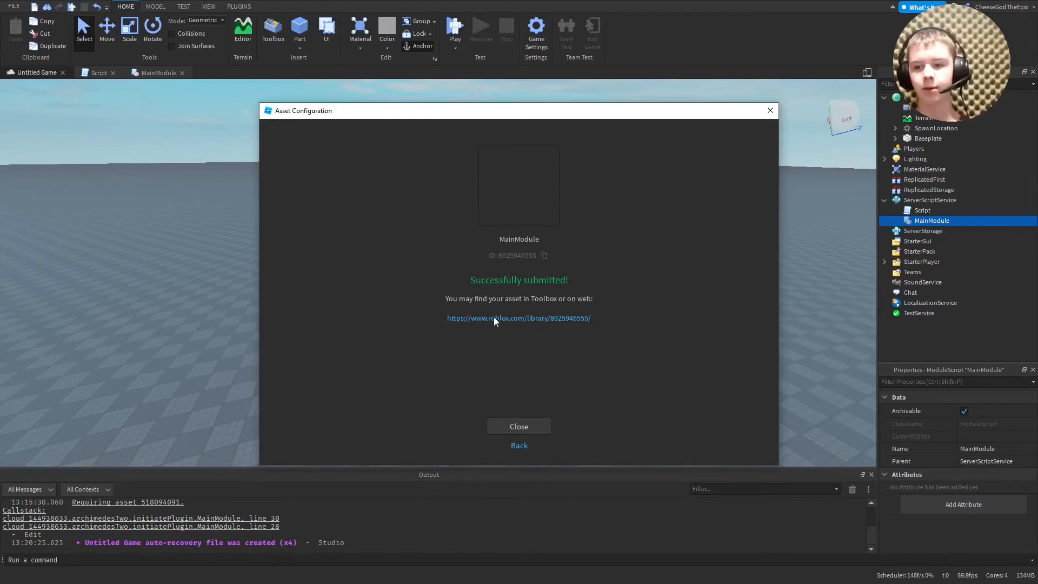
mouse_move(496, 322)
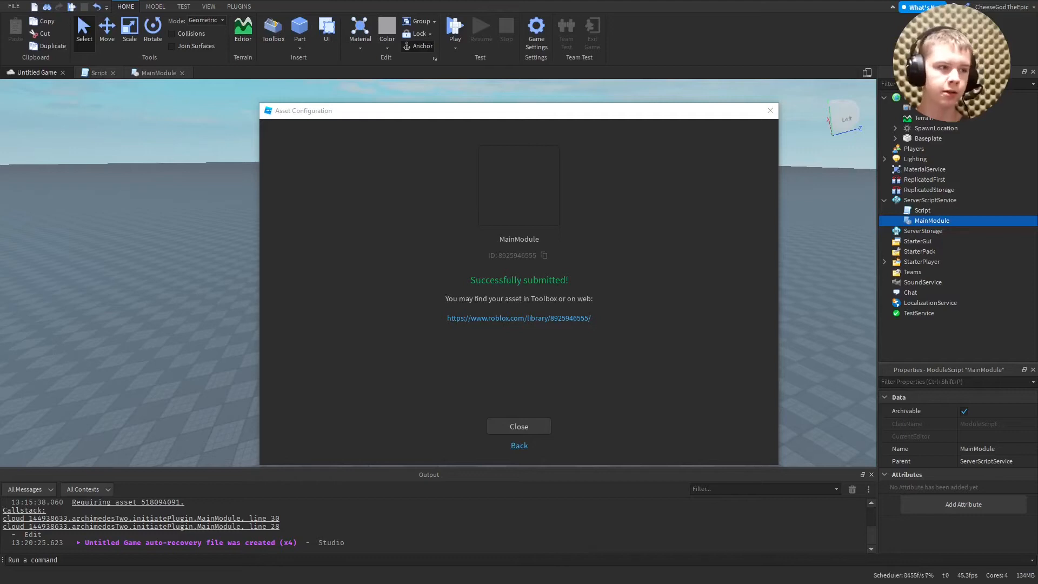
left_click(519, 318)
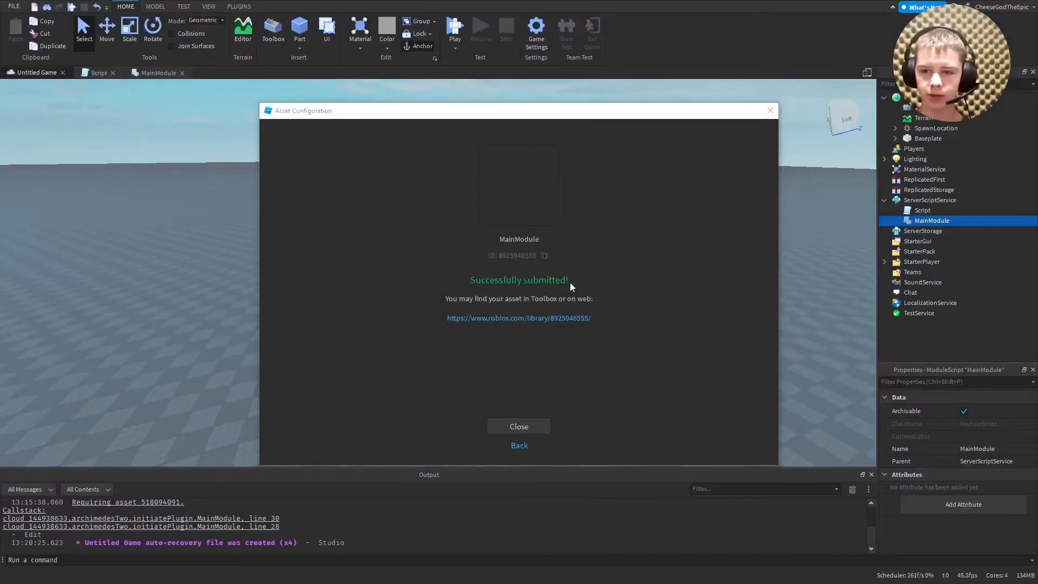
left_click(544, 255)
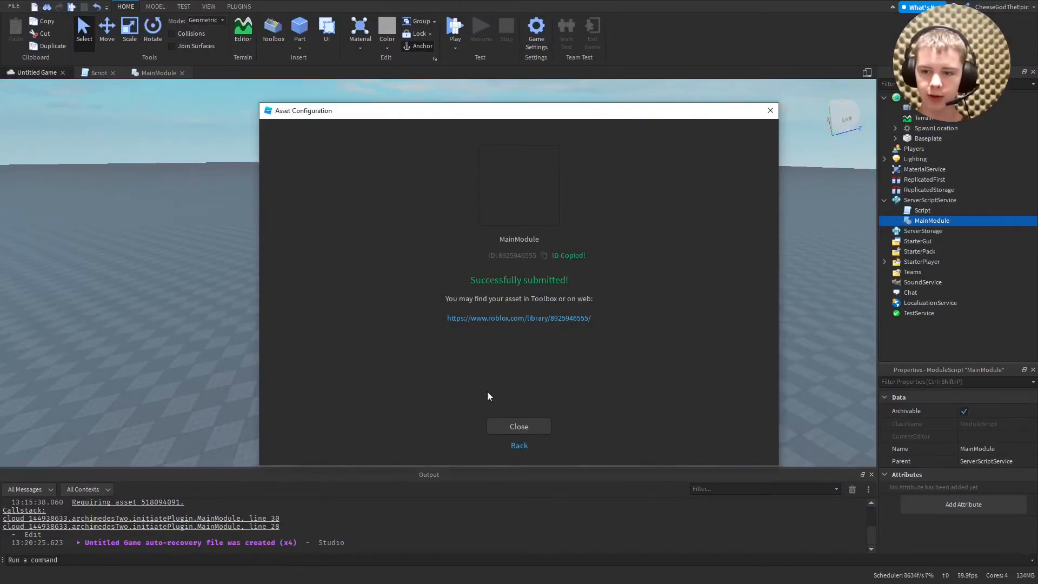
left_click(519, 426)
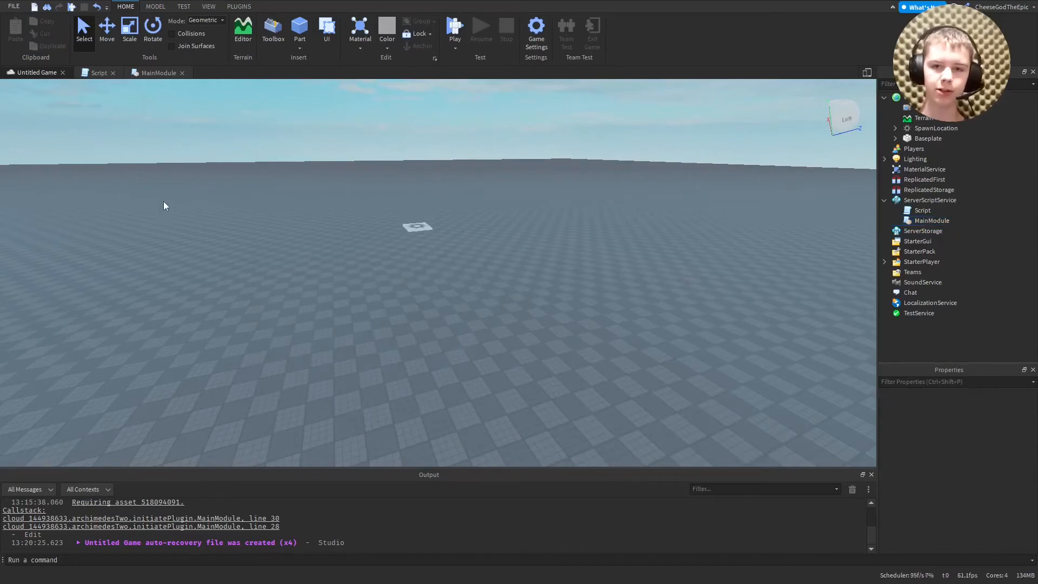
Review MainModule's roblox.com/library item page in the browser
left_click(98, 72)
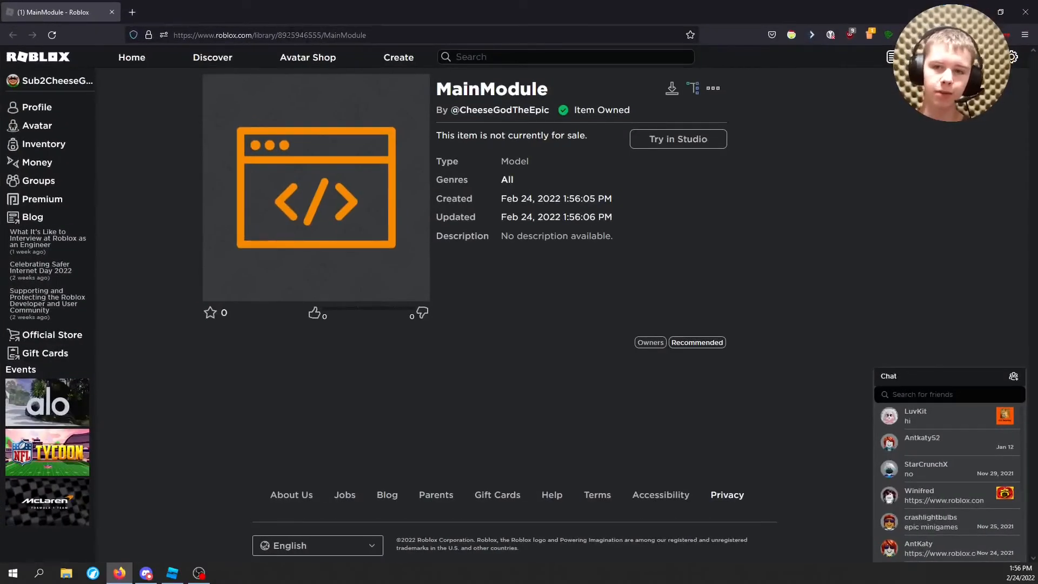
left_click(293, 35)
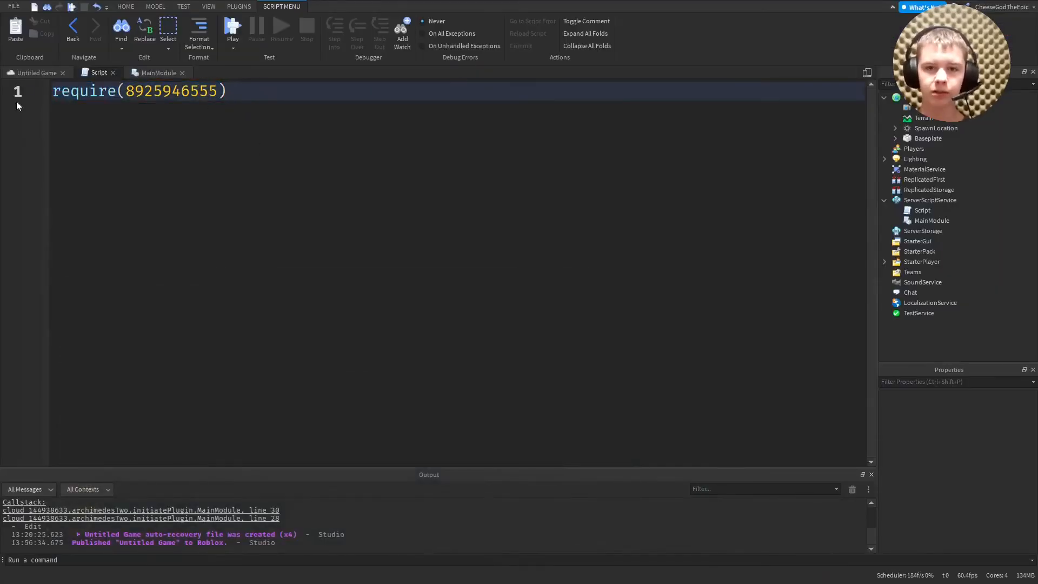
left_click(231, 25)
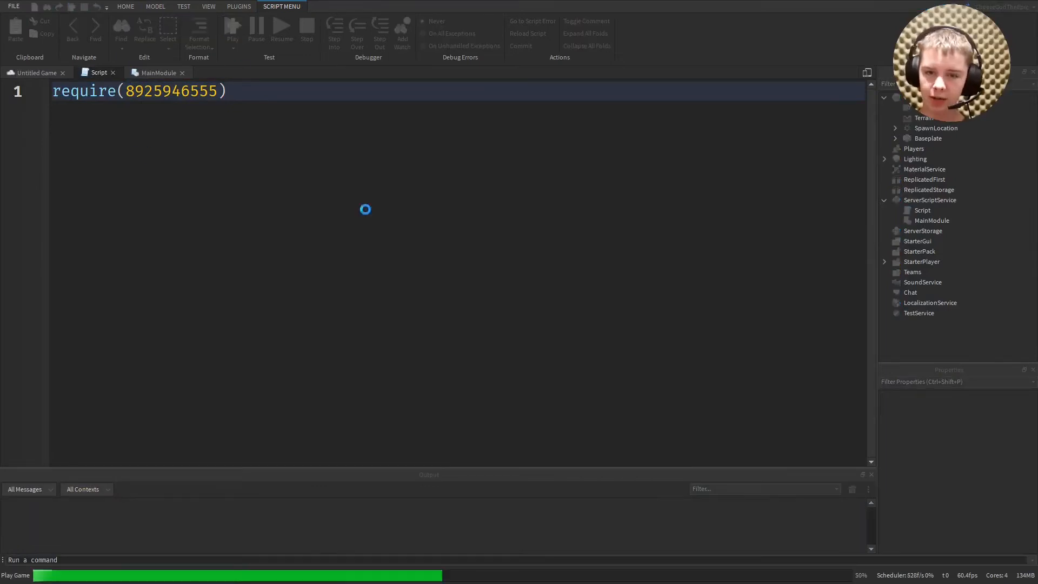
left_click(232, 26)
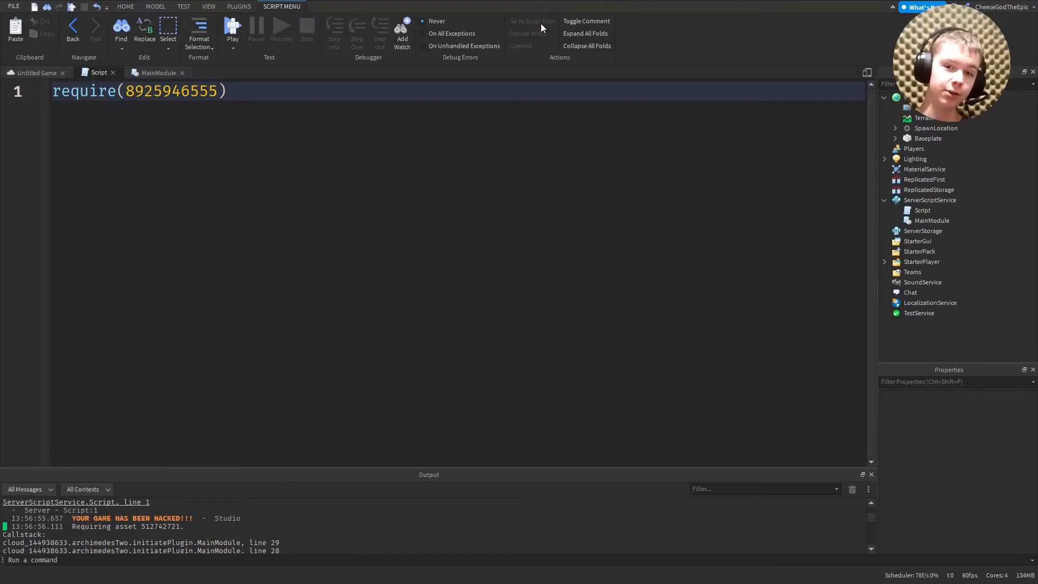
left_click(125, 6)
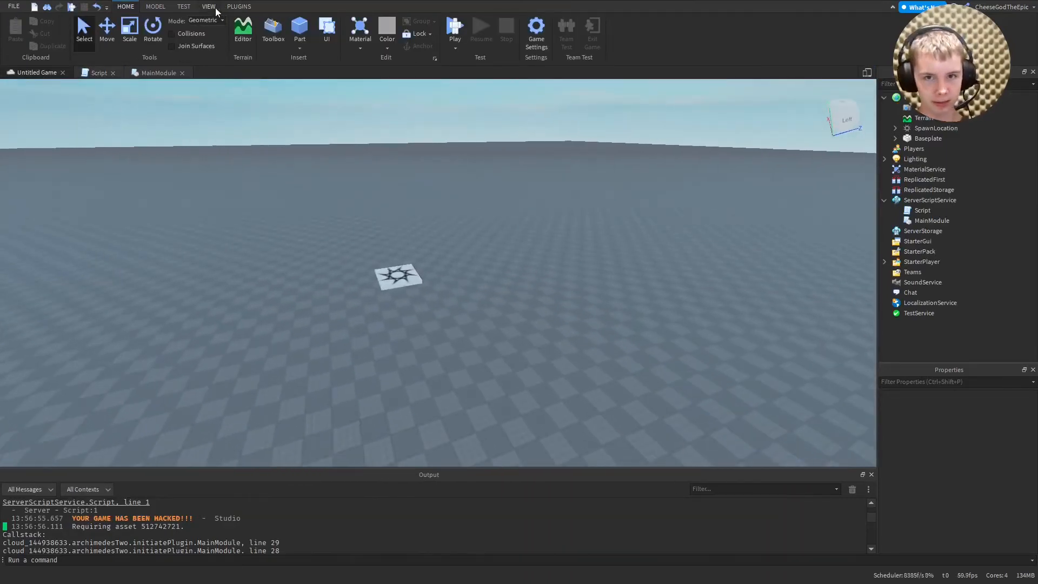
Browse the Toolbox Models list to the Rainbow Magic Carpet giver and insert it
left_click(208, 6)
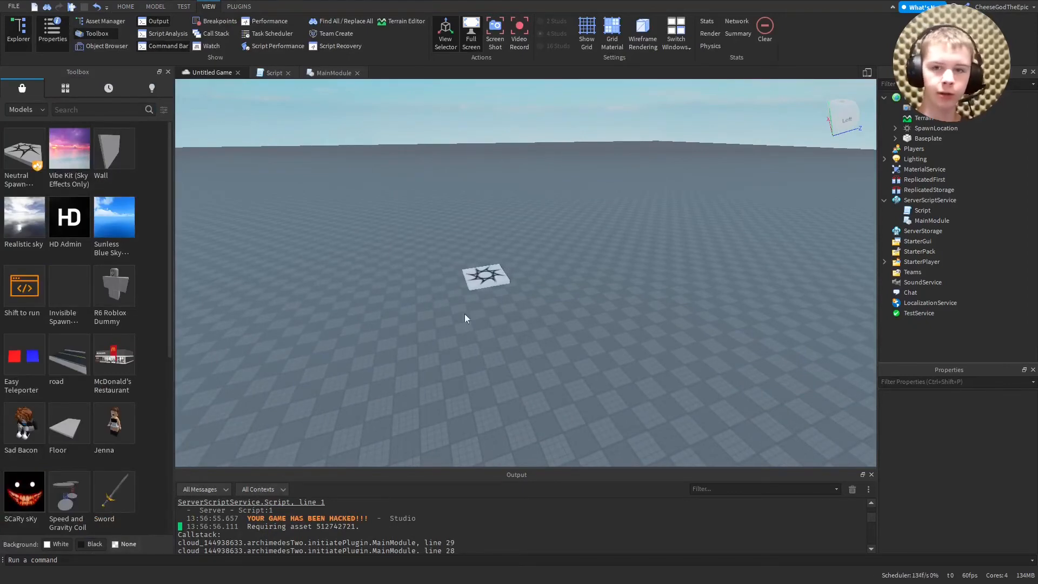
mouse_move(24, 148)
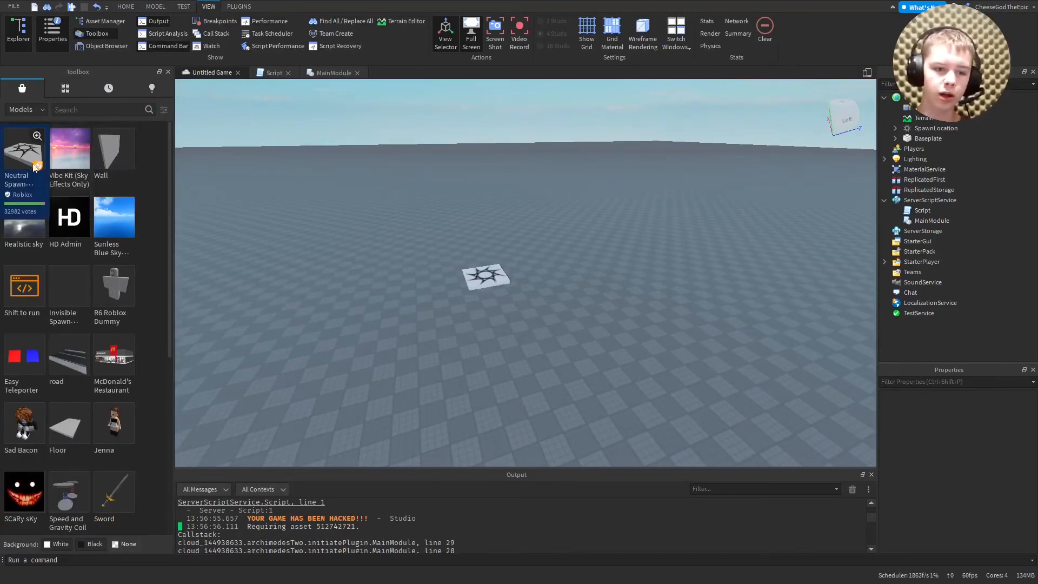
mouse_move(32, 167)
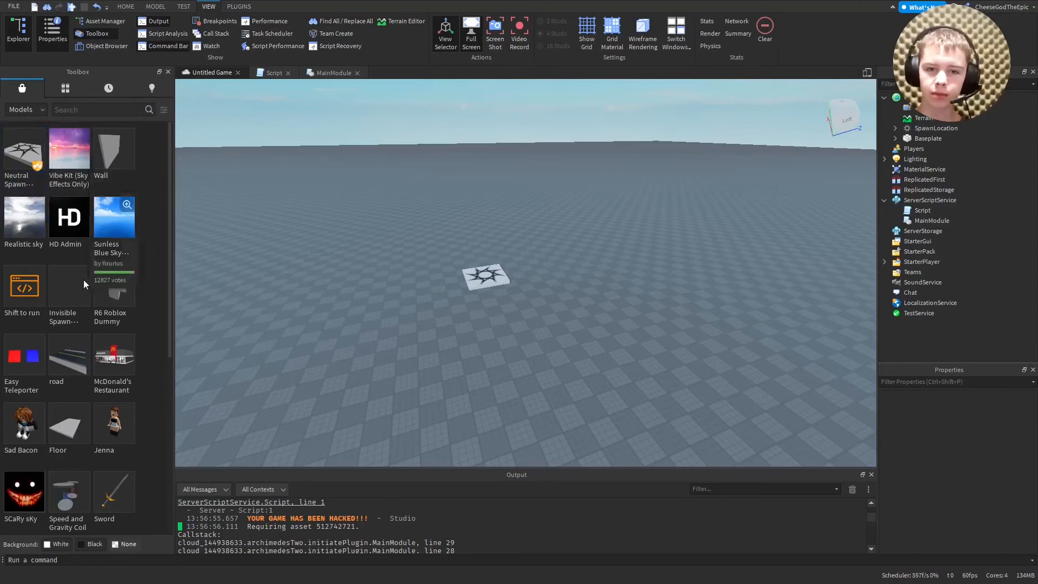
mouse_move(114, 290)
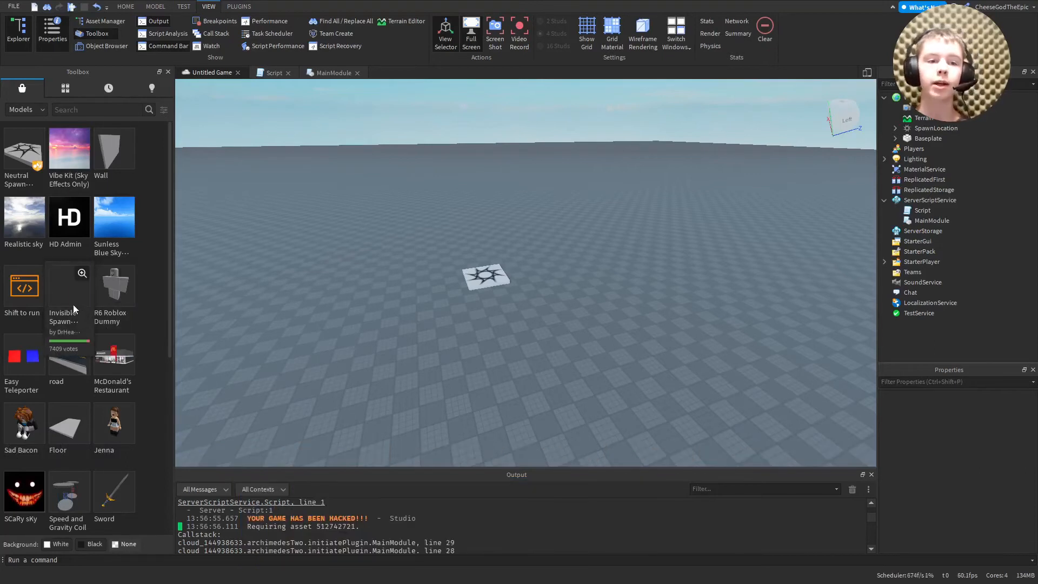
mouse_move(76, 300)
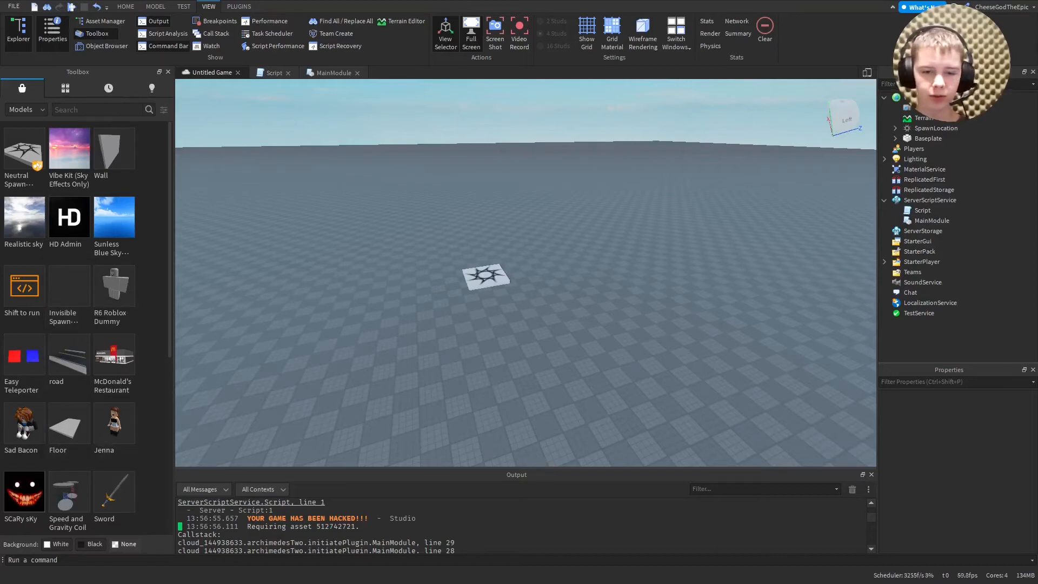
scroll("down", 3)
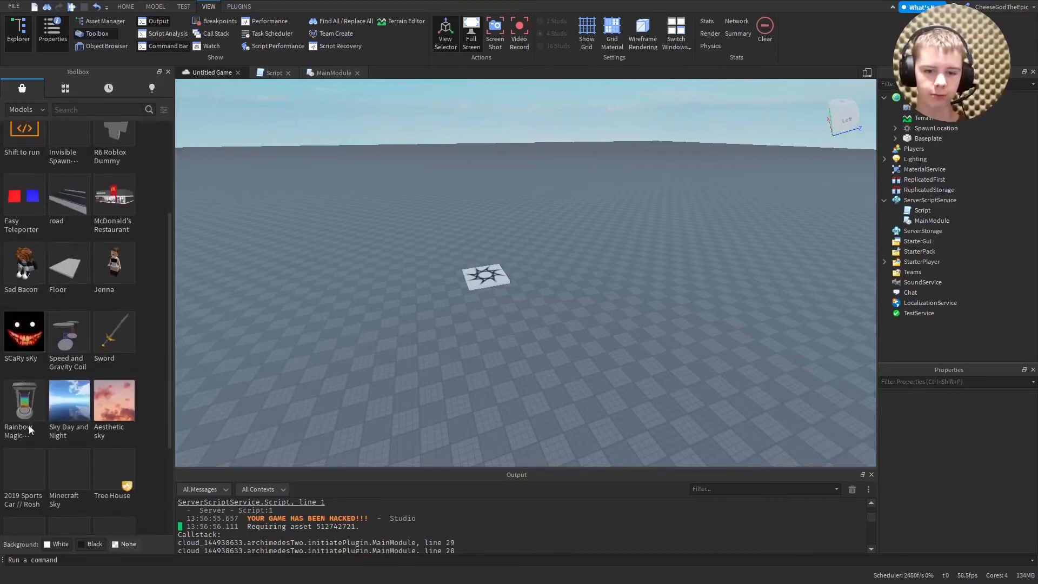
scroll("down", 3)
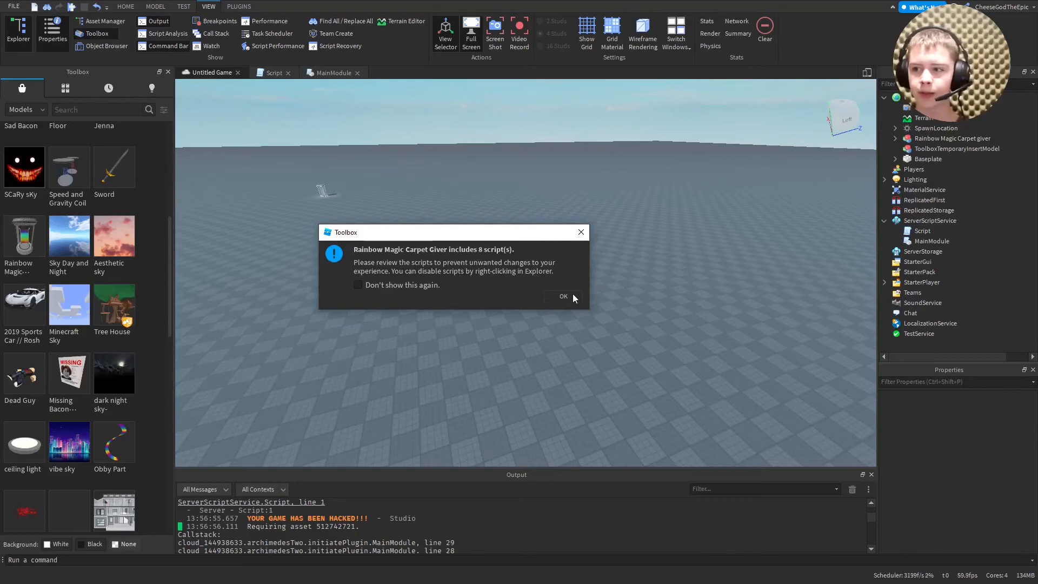
Accept the 8-script warning and expand the carpet giver's contents while orbiting around it
left_click(563, 296)
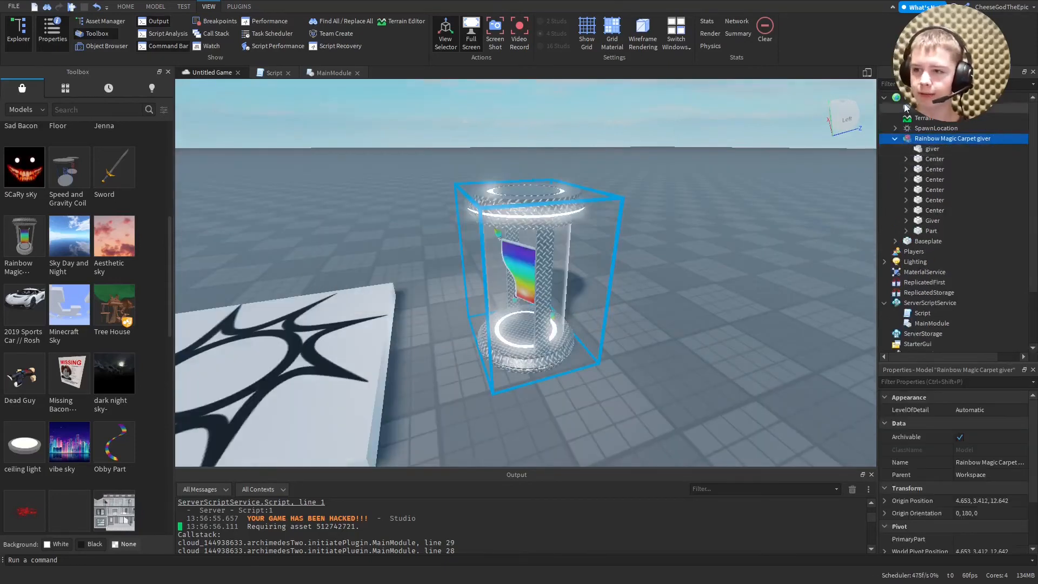
type("script")
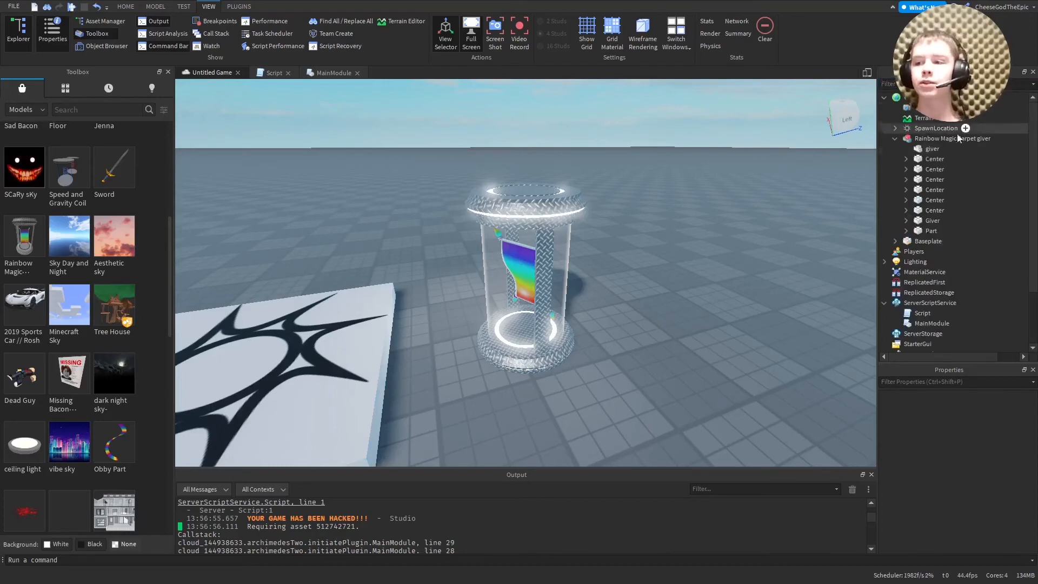
left_click(952, 139)
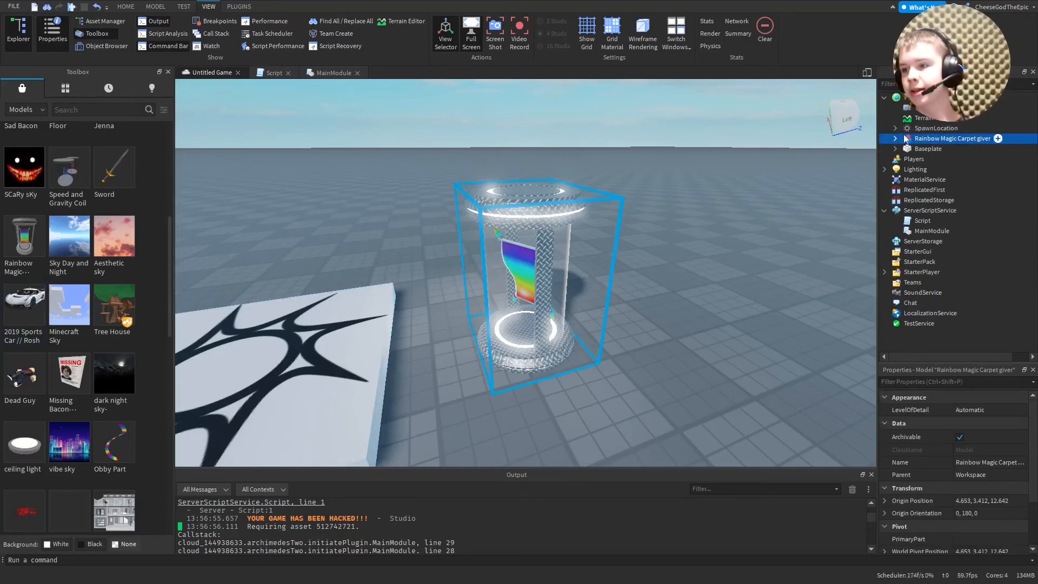
left_click(895, 138)
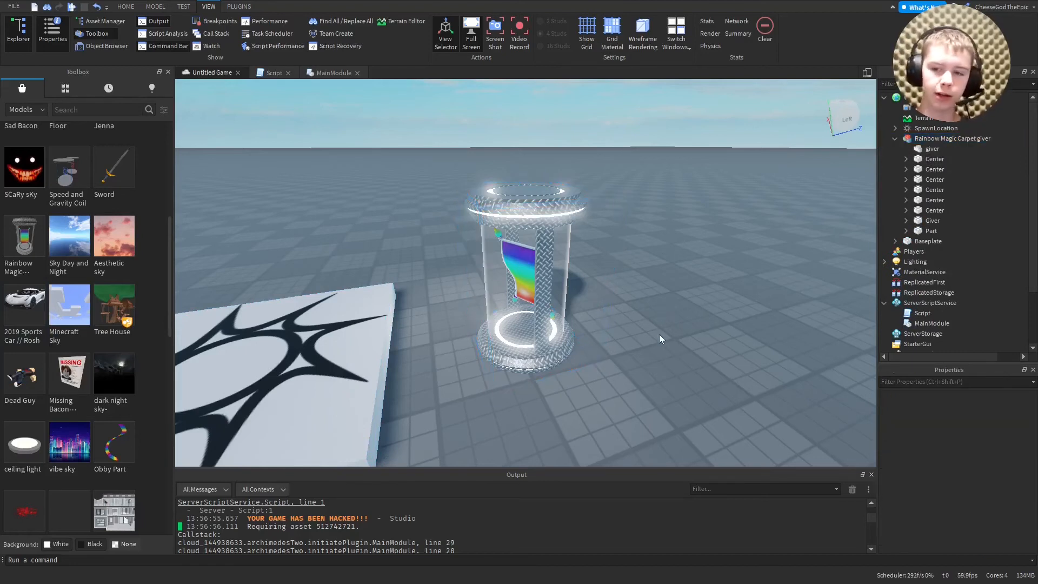
left_click_drag(658, 338, 518, 303)
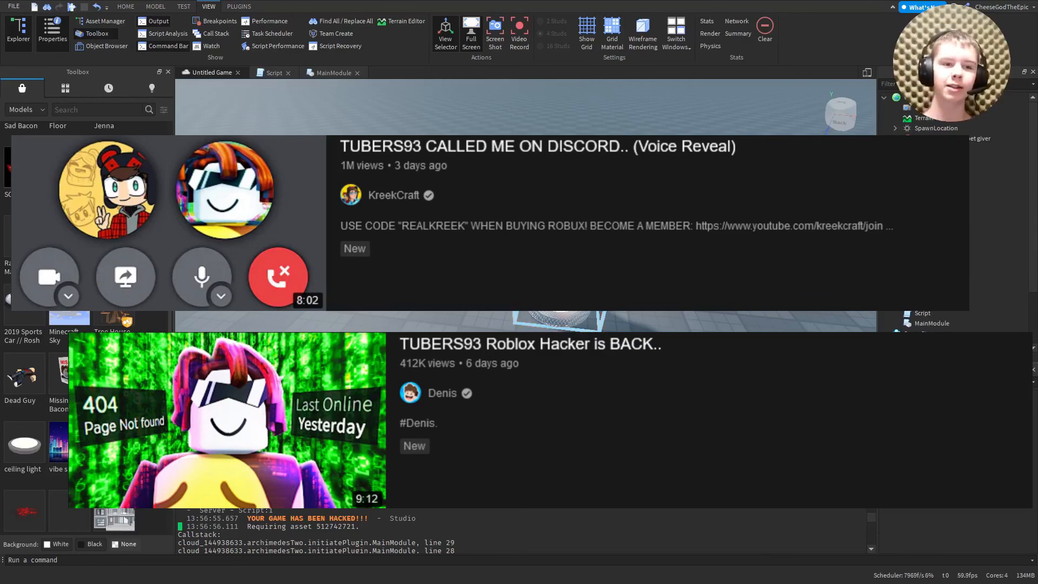
left_click(276, 277)
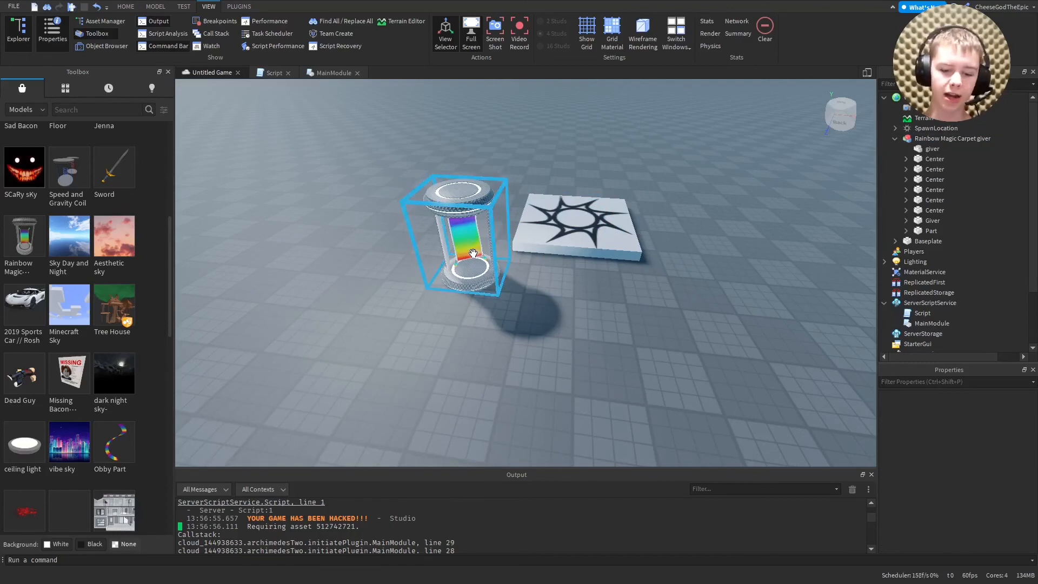
left_click(951, 138)
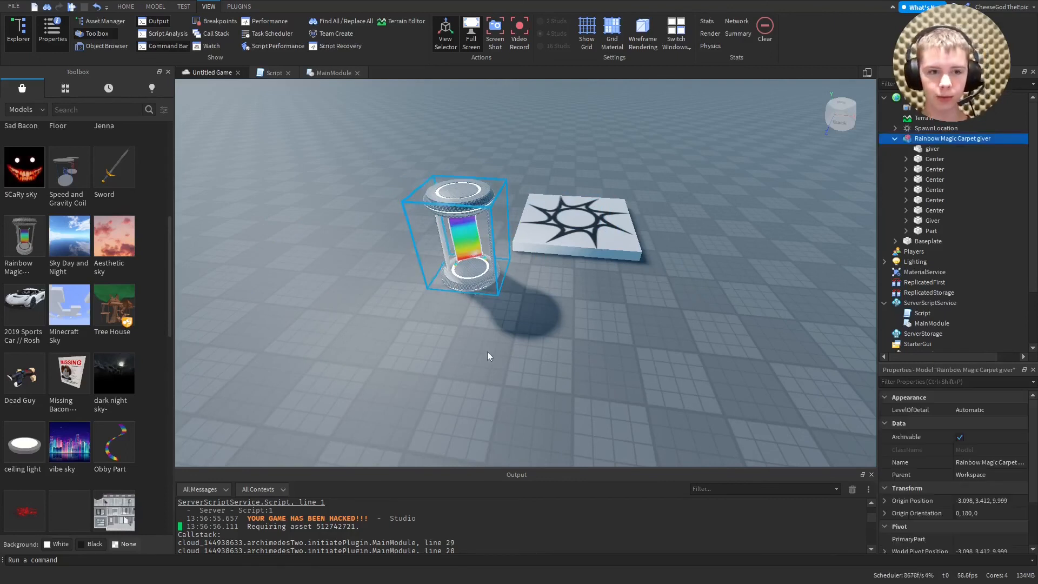
mouse_move(390, 334)
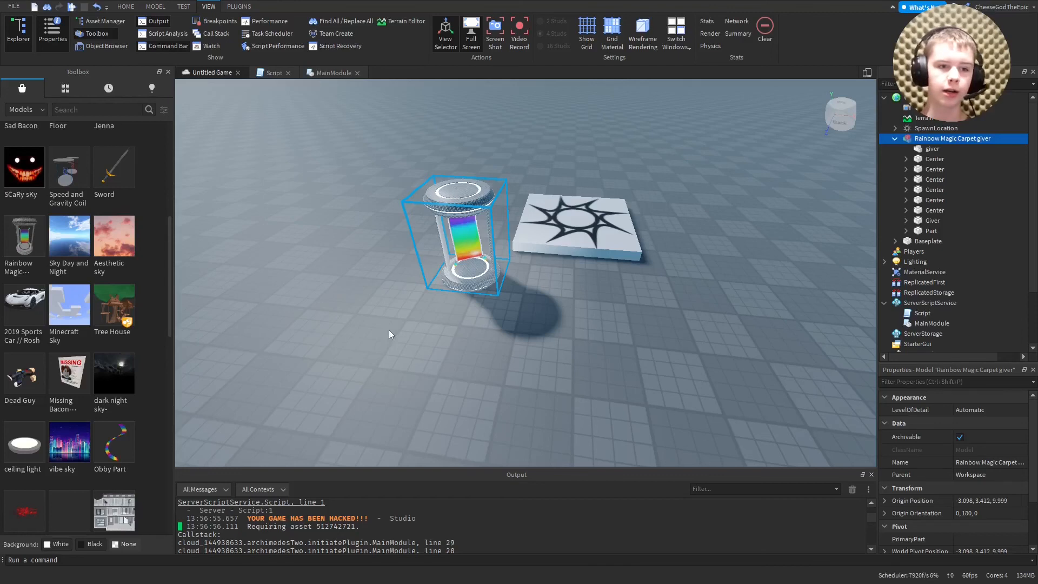